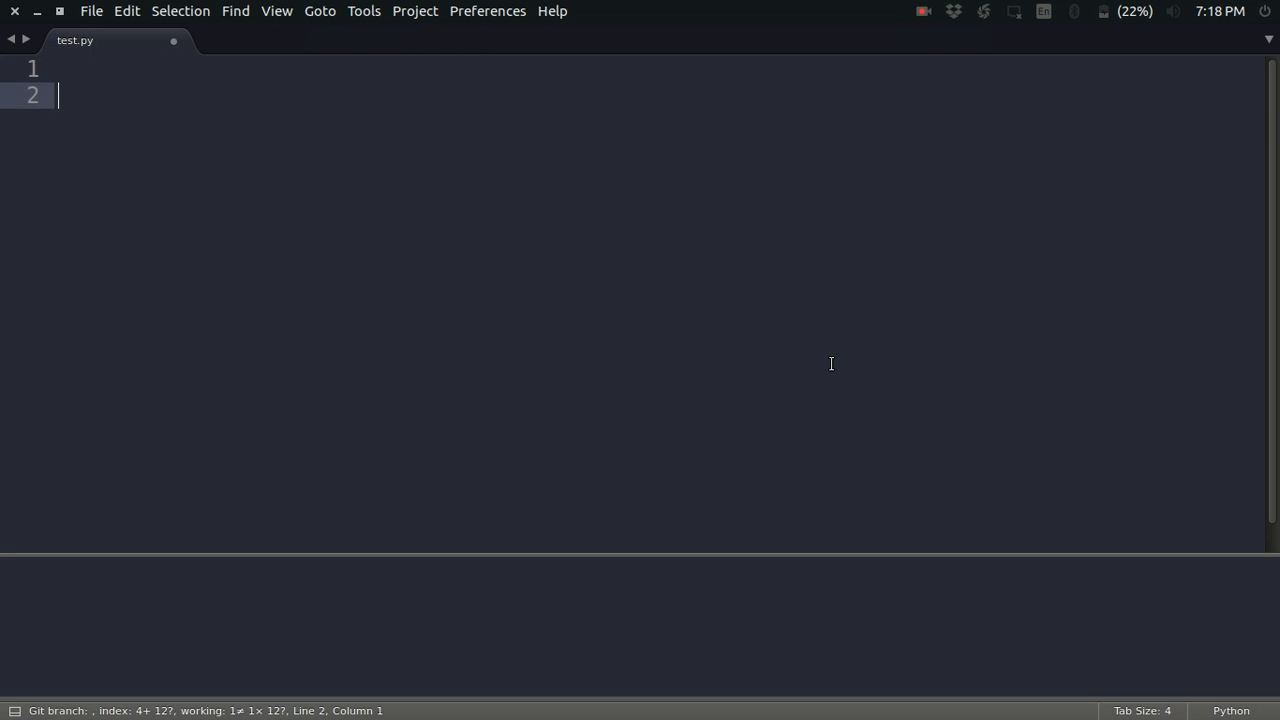
- Write myList = [1,2,3,4,5] and start an odds = assignment on a new line
type("myList = []")
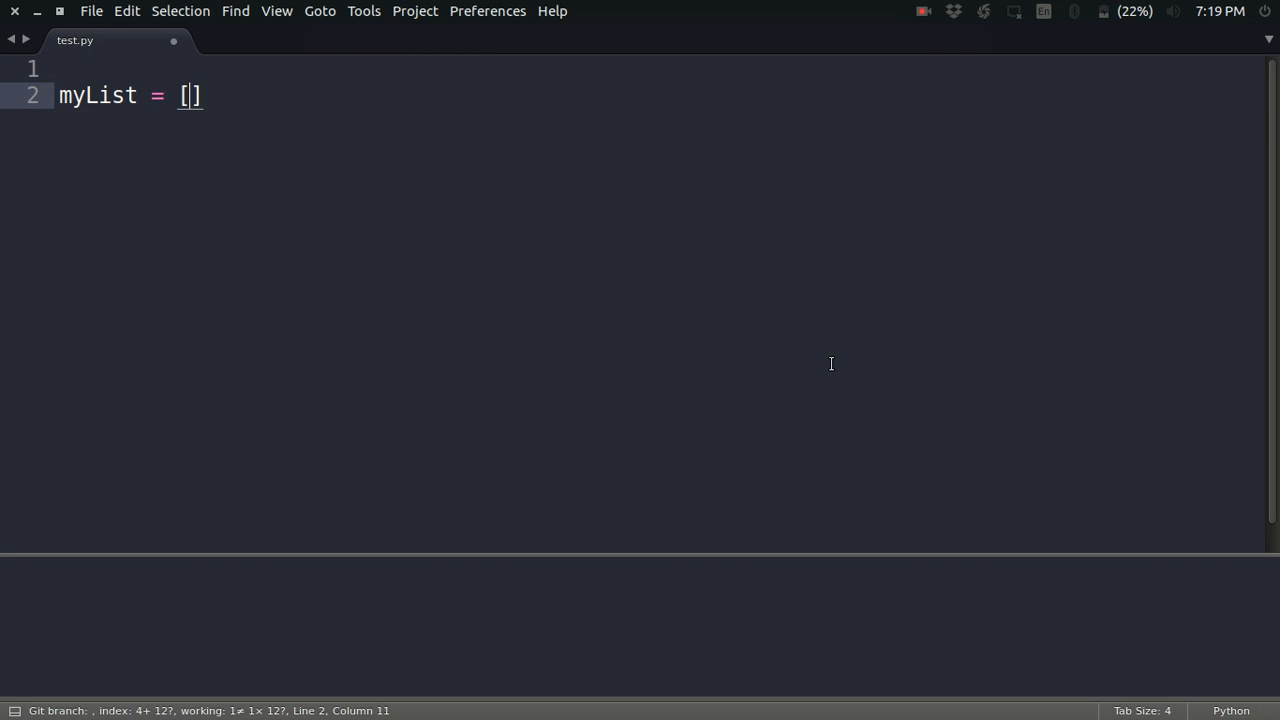
type("1,2,3,4,5")
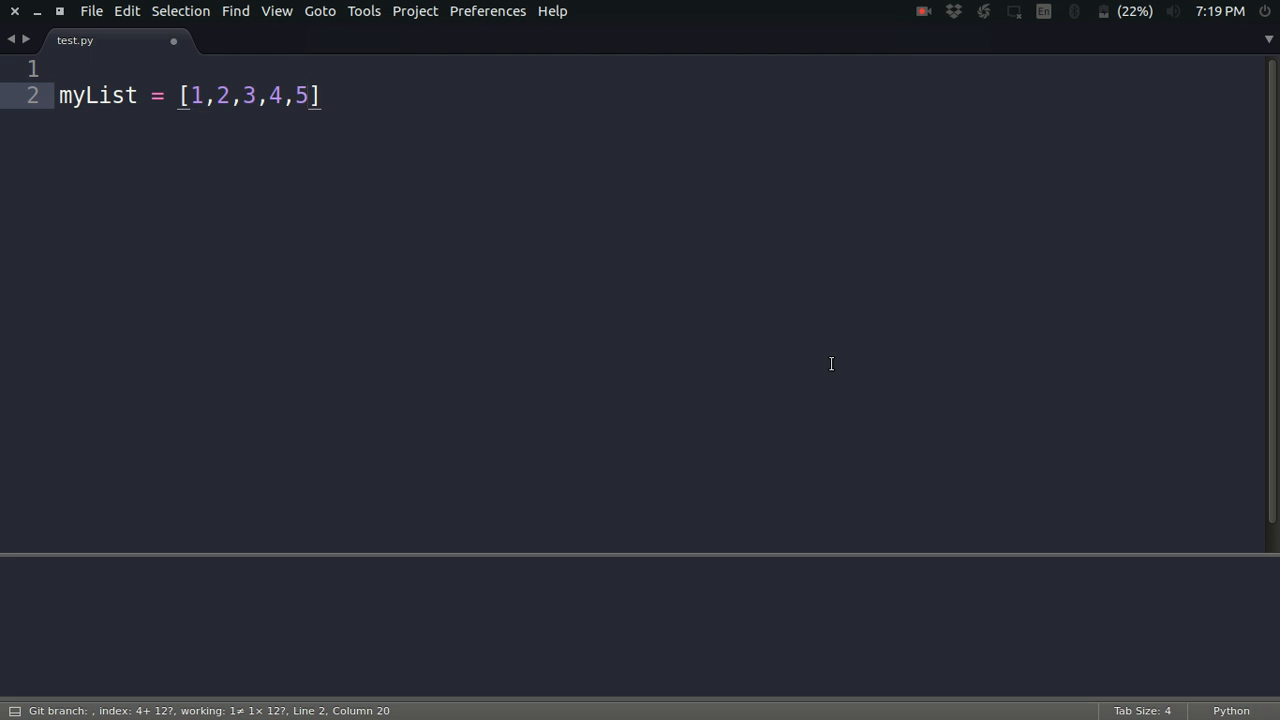
key("Enter")
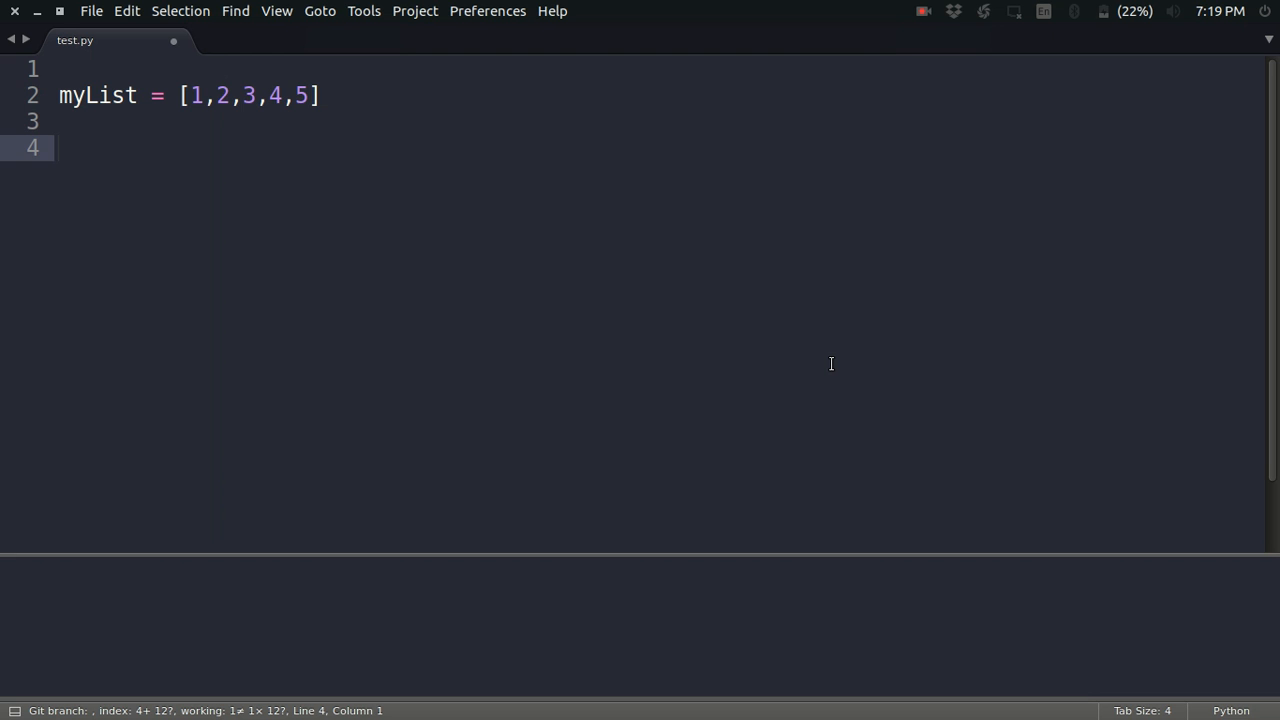
type("odds")
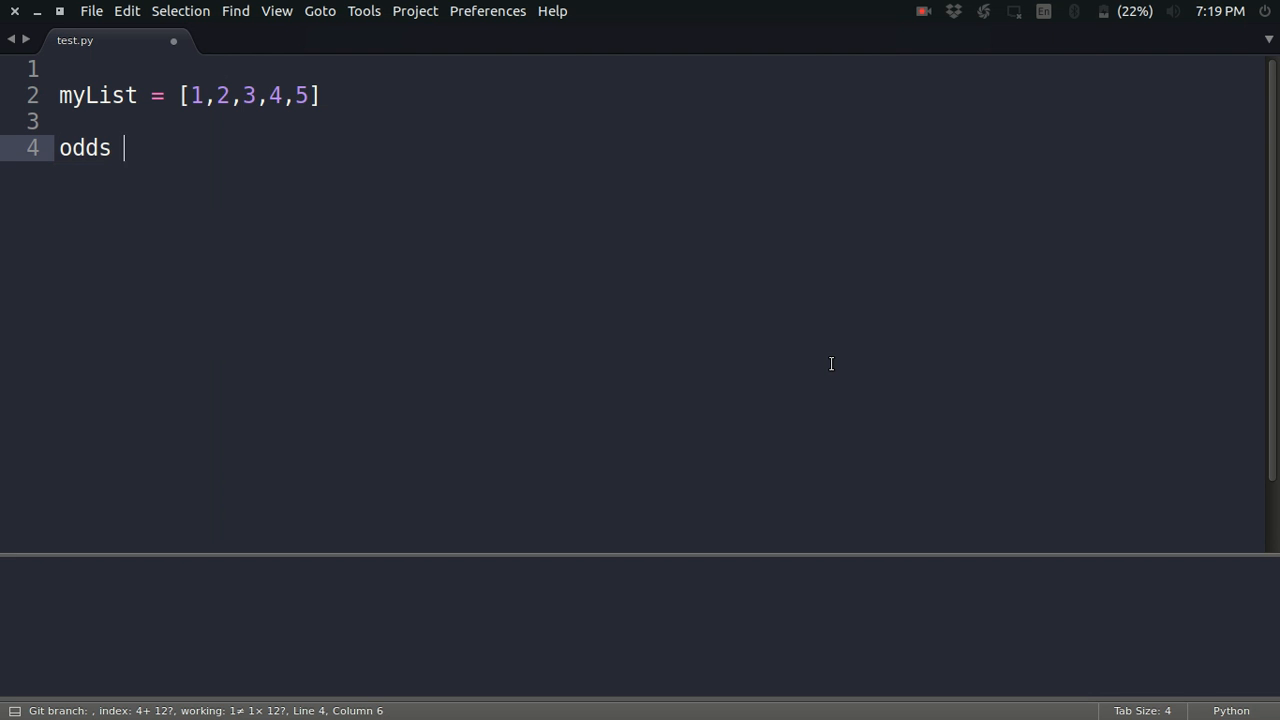
type("=")
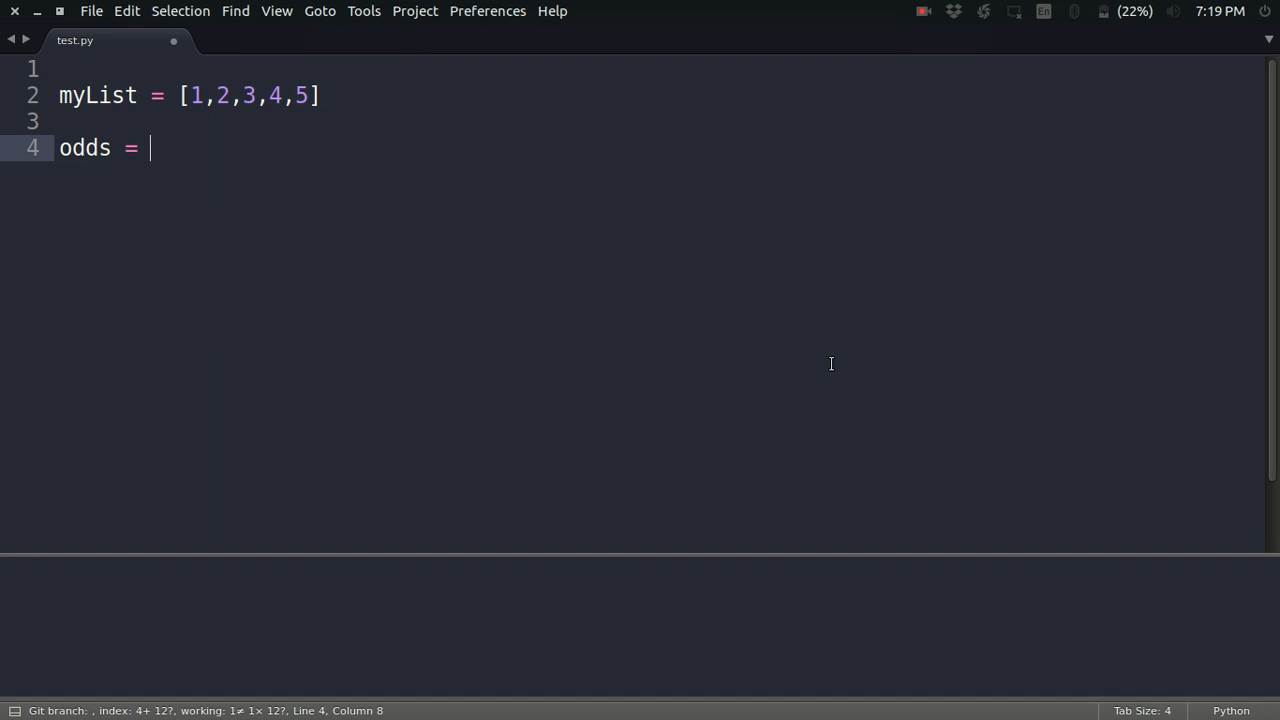
- Complete odds = filter((lambda x: x%2), myList) and move to a new line
type("filter(")
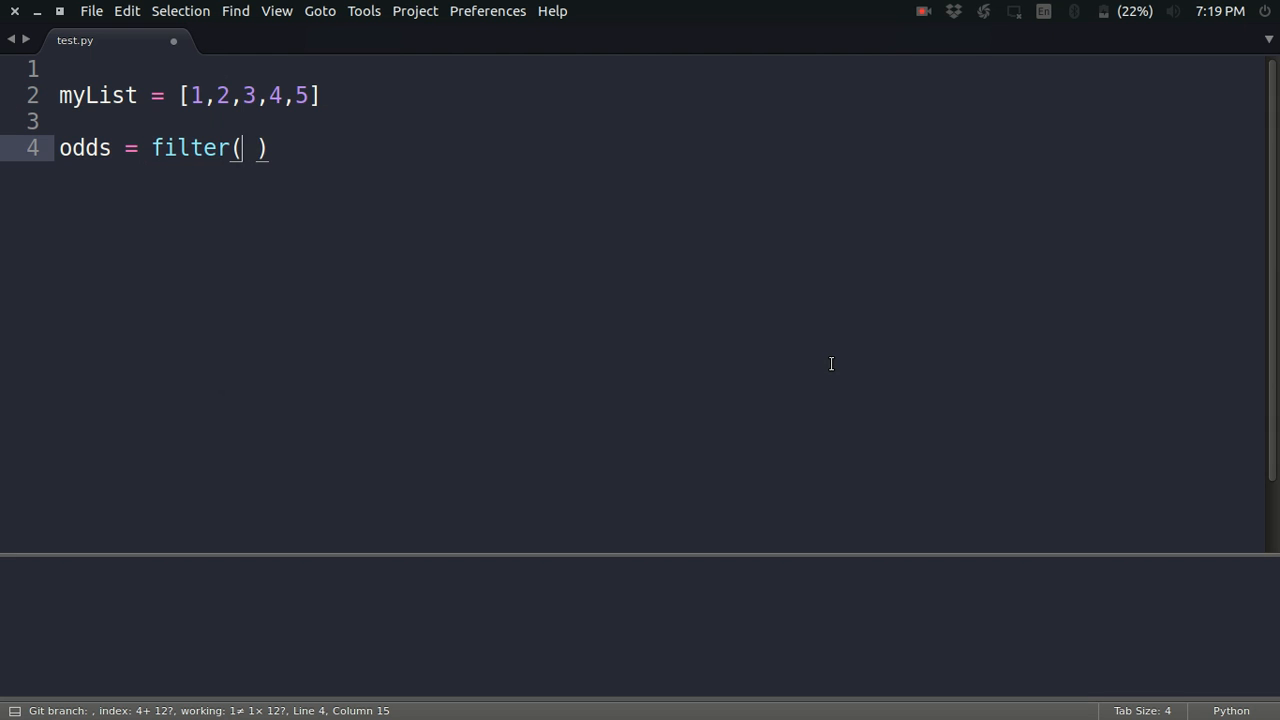
type("(")
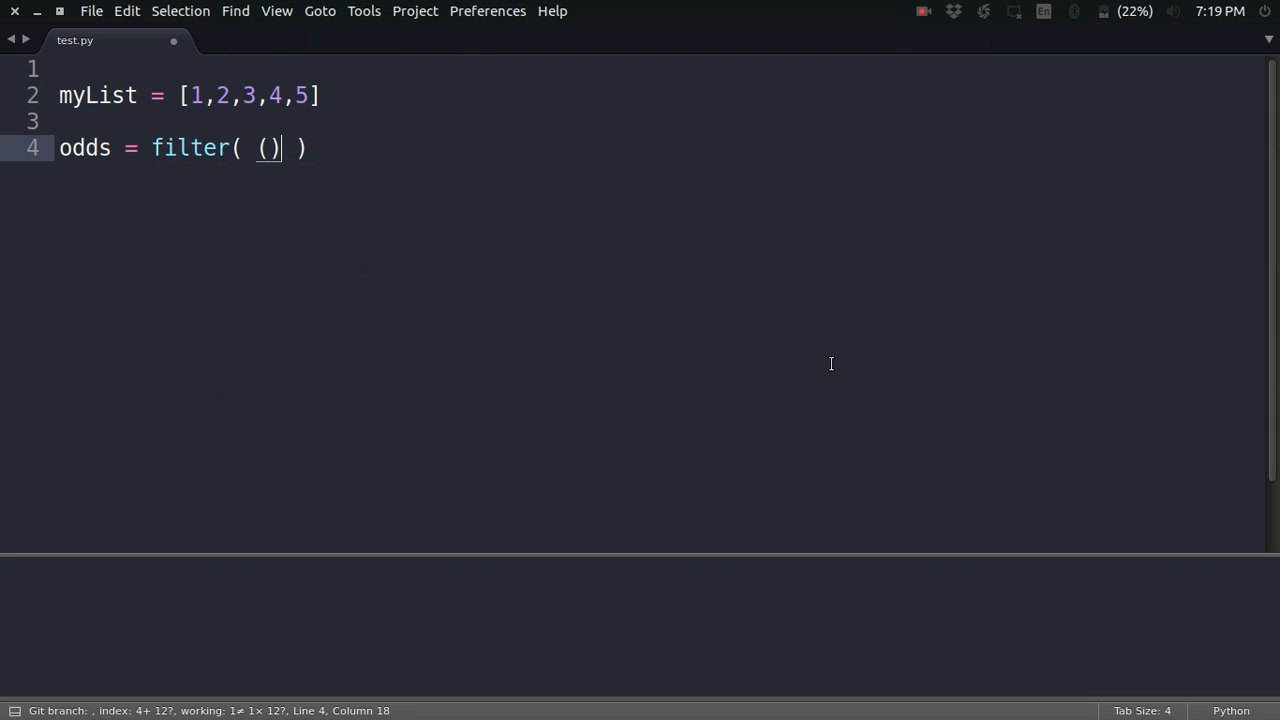
type(",")
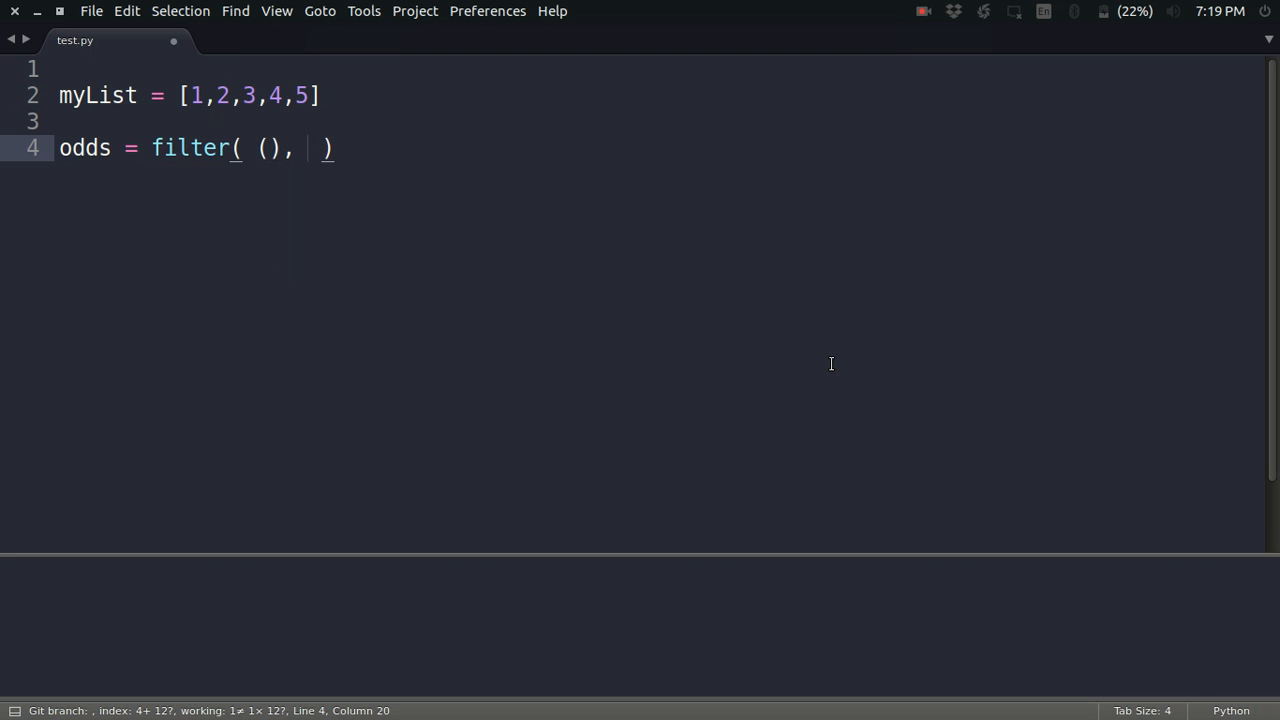
type("myList")
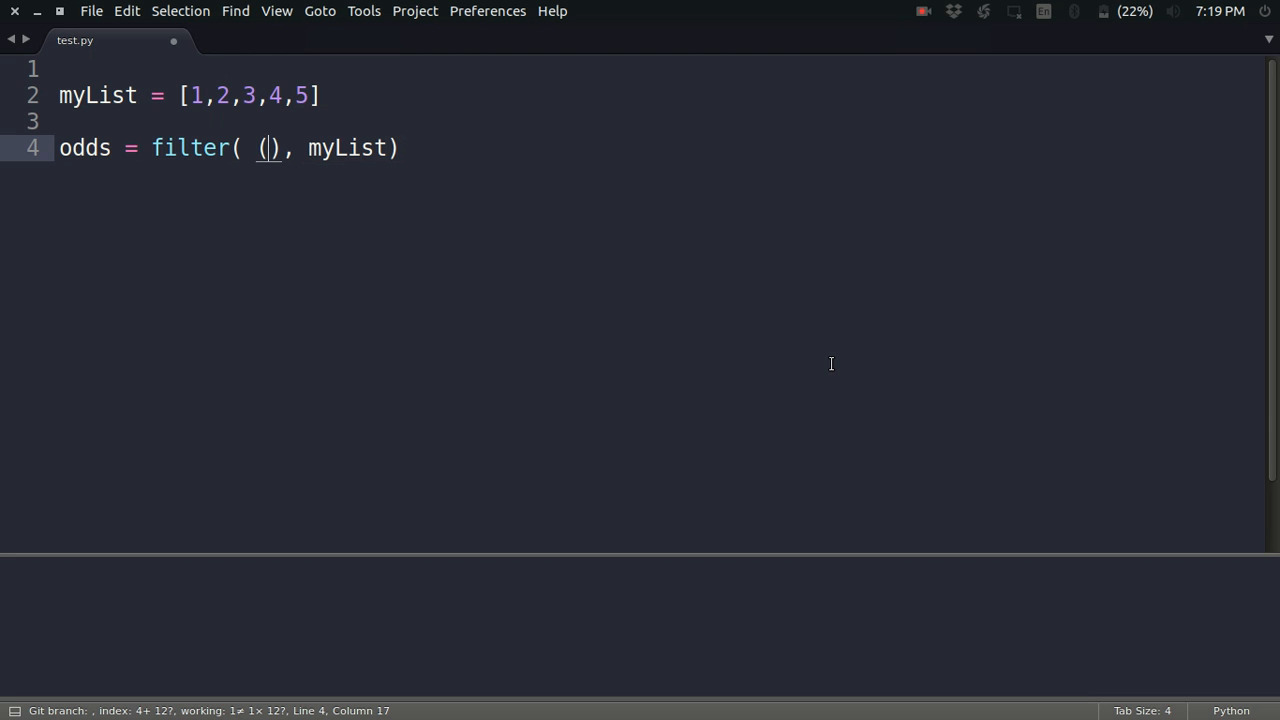
type("lambda x")
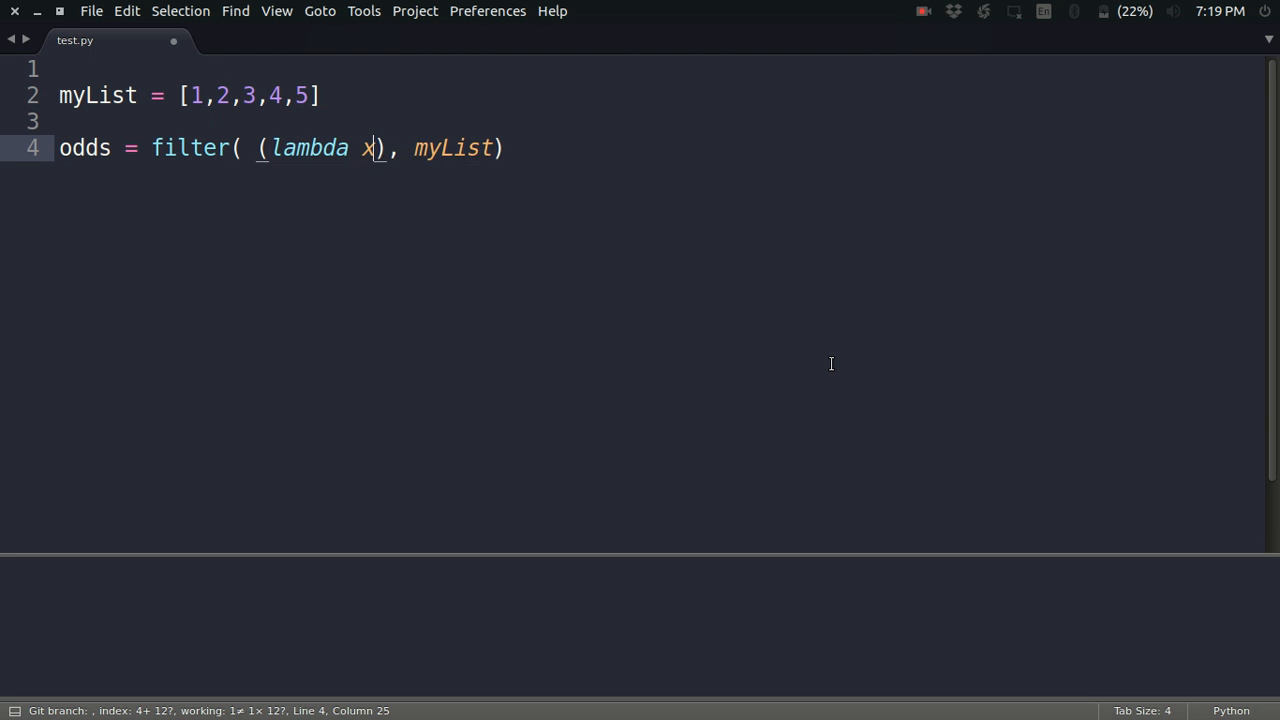
type(":")
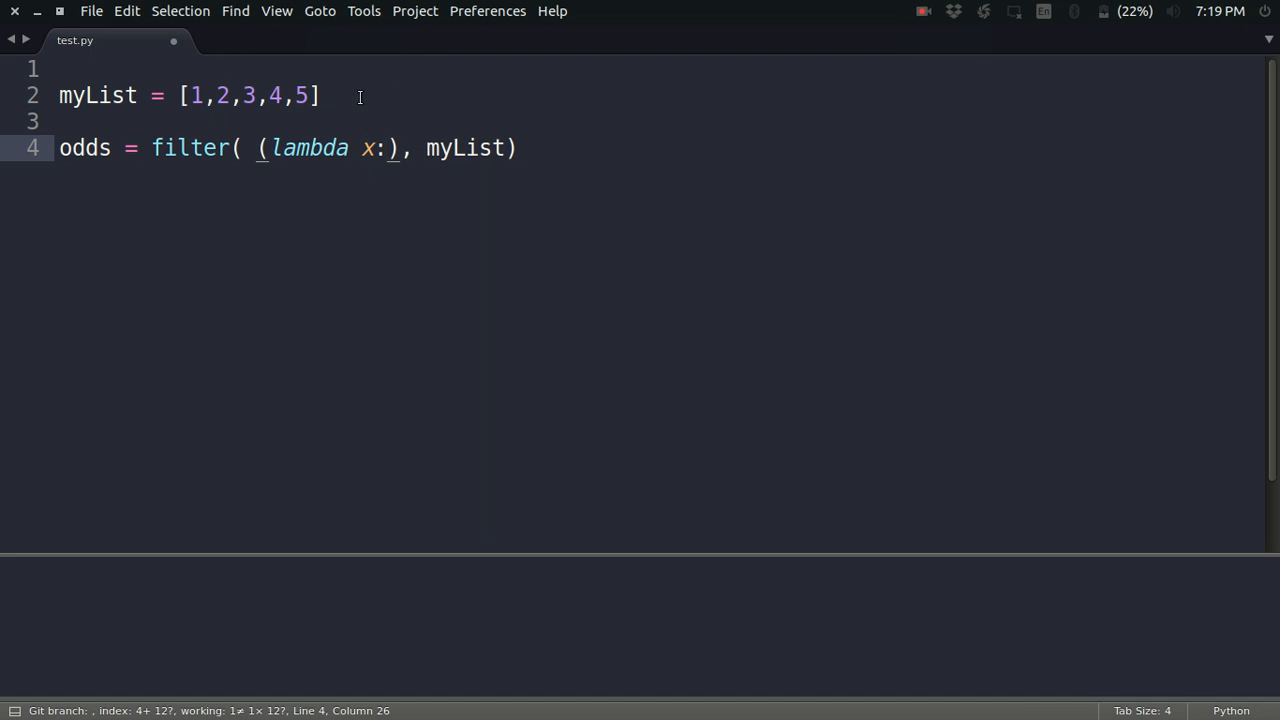
mouse_move(406, 94)
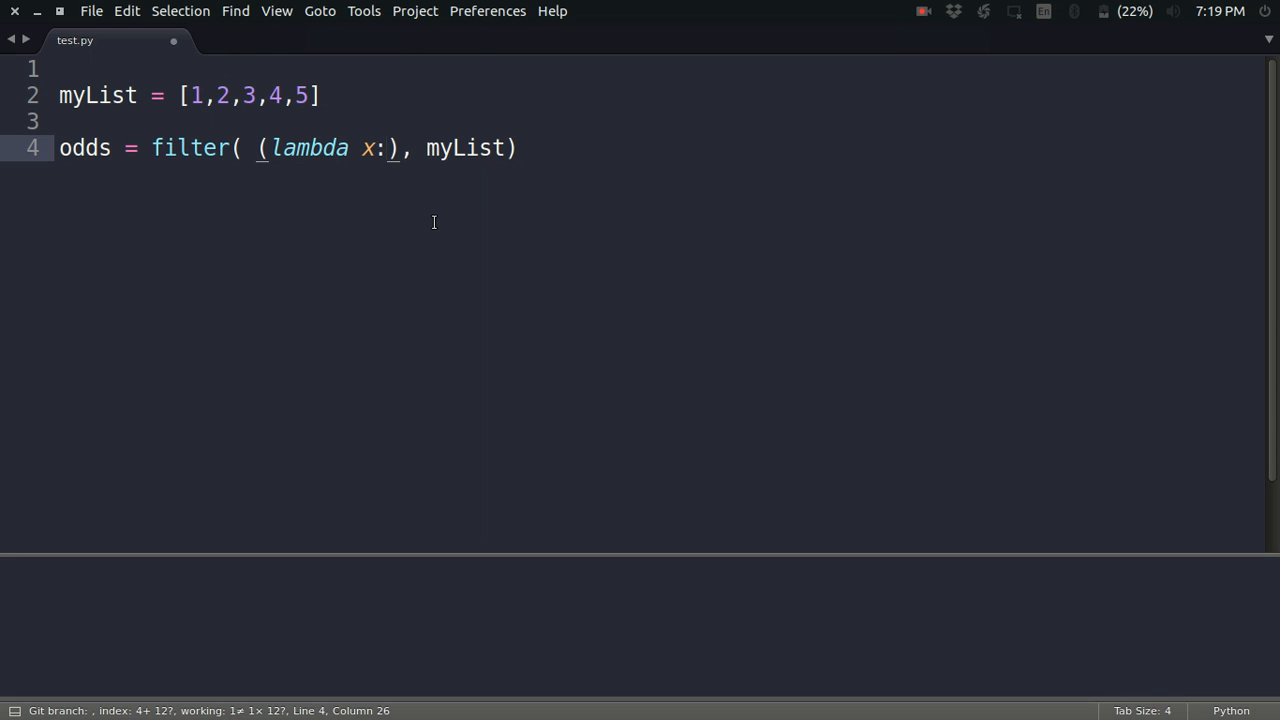
type("\" \"")
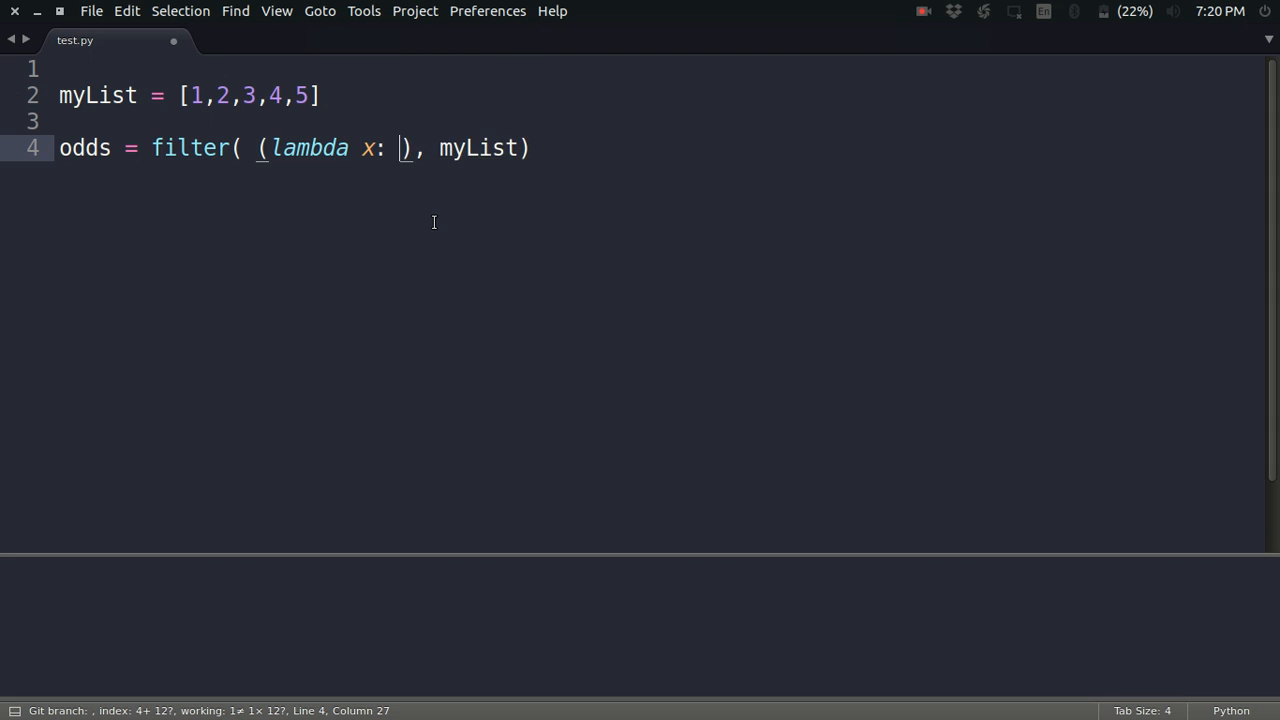
type("x%2")
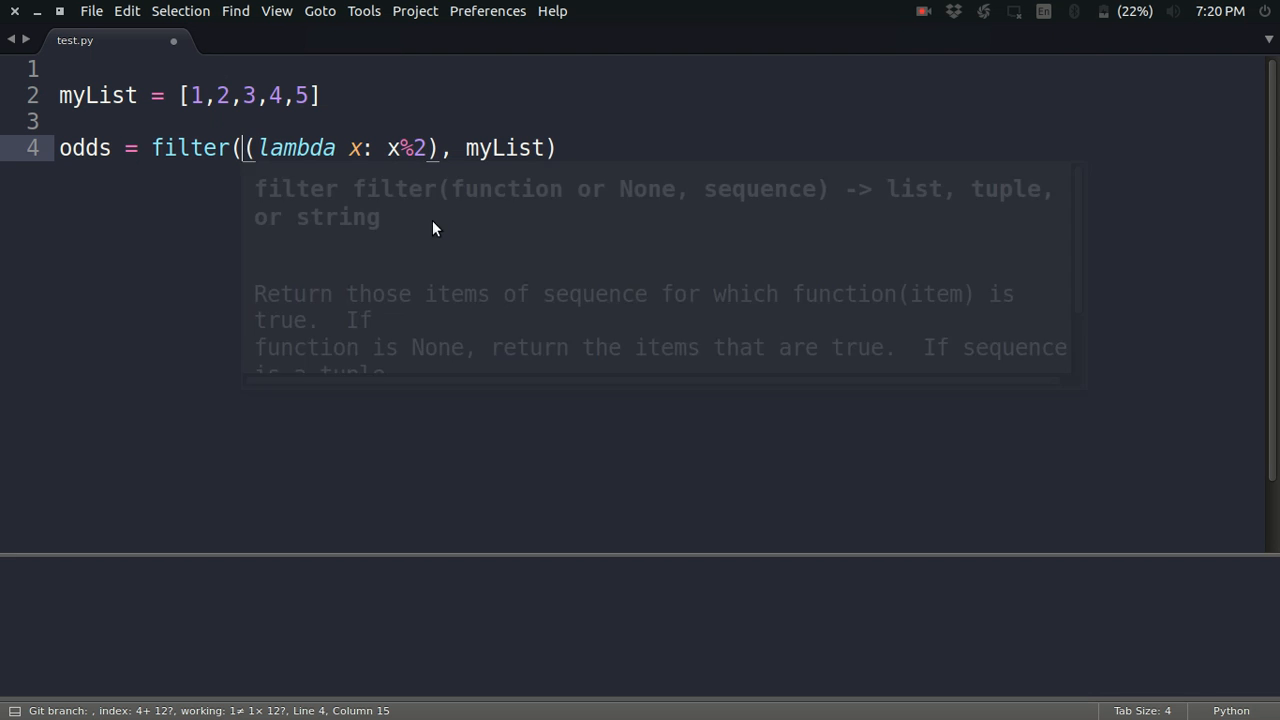
key("enter")
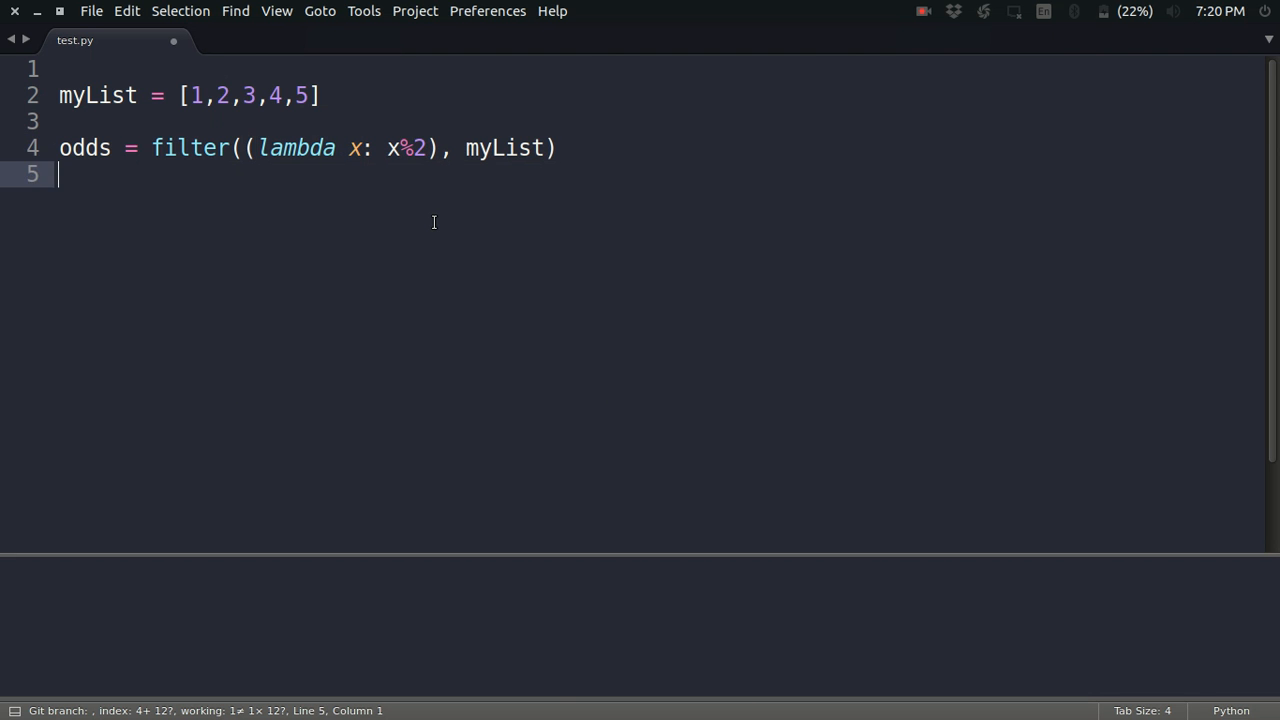
- Run print odds to get [1, 3, 5] in the build output, then remove the print line
type("print")
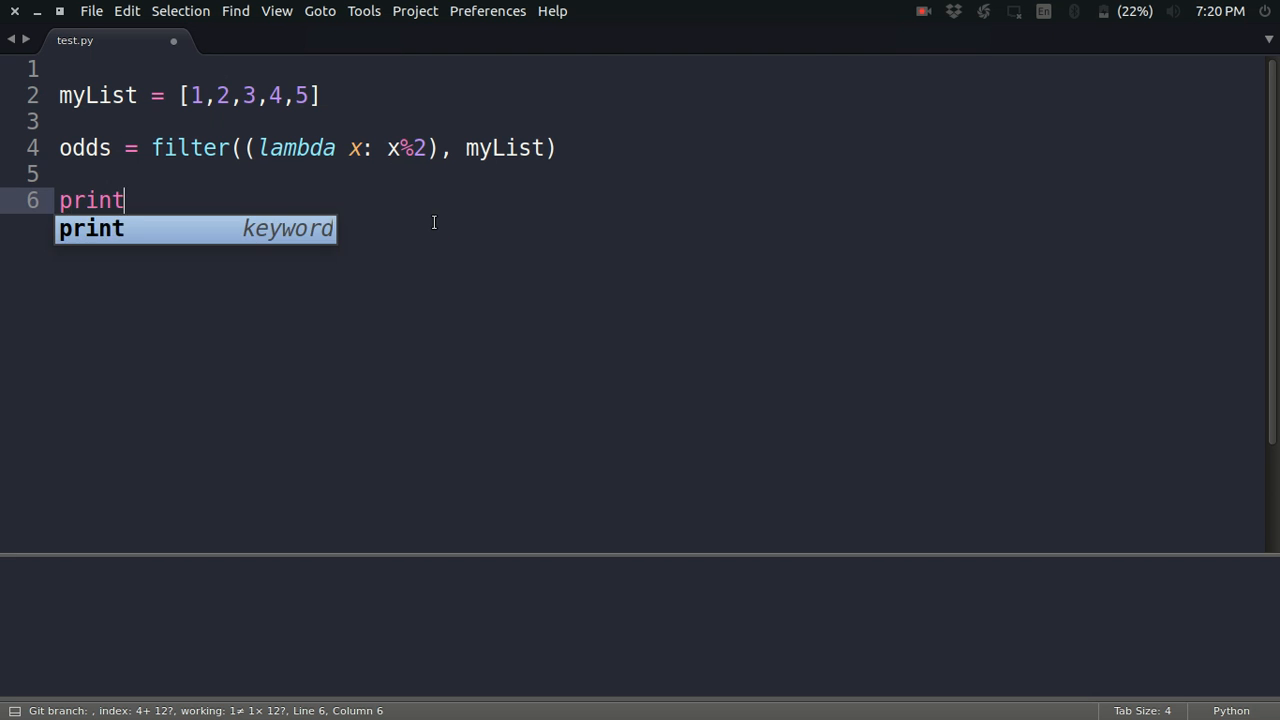
type("odds")
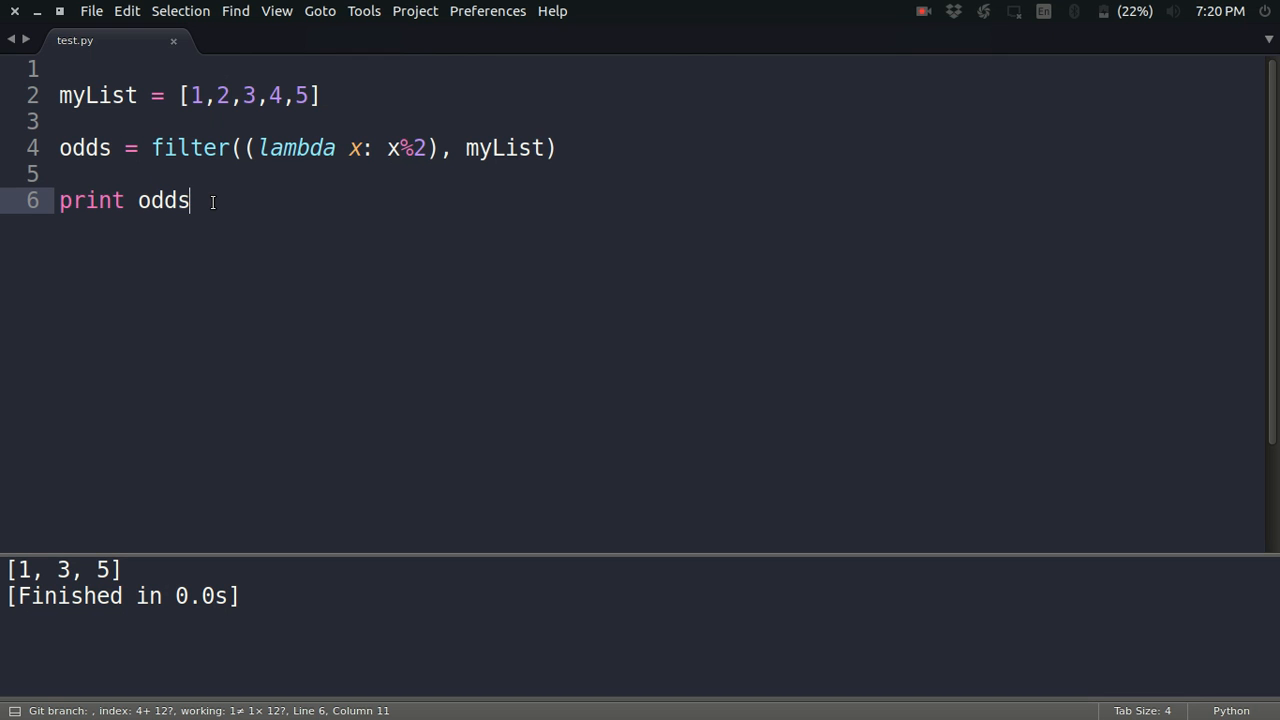
key("BackSpace")
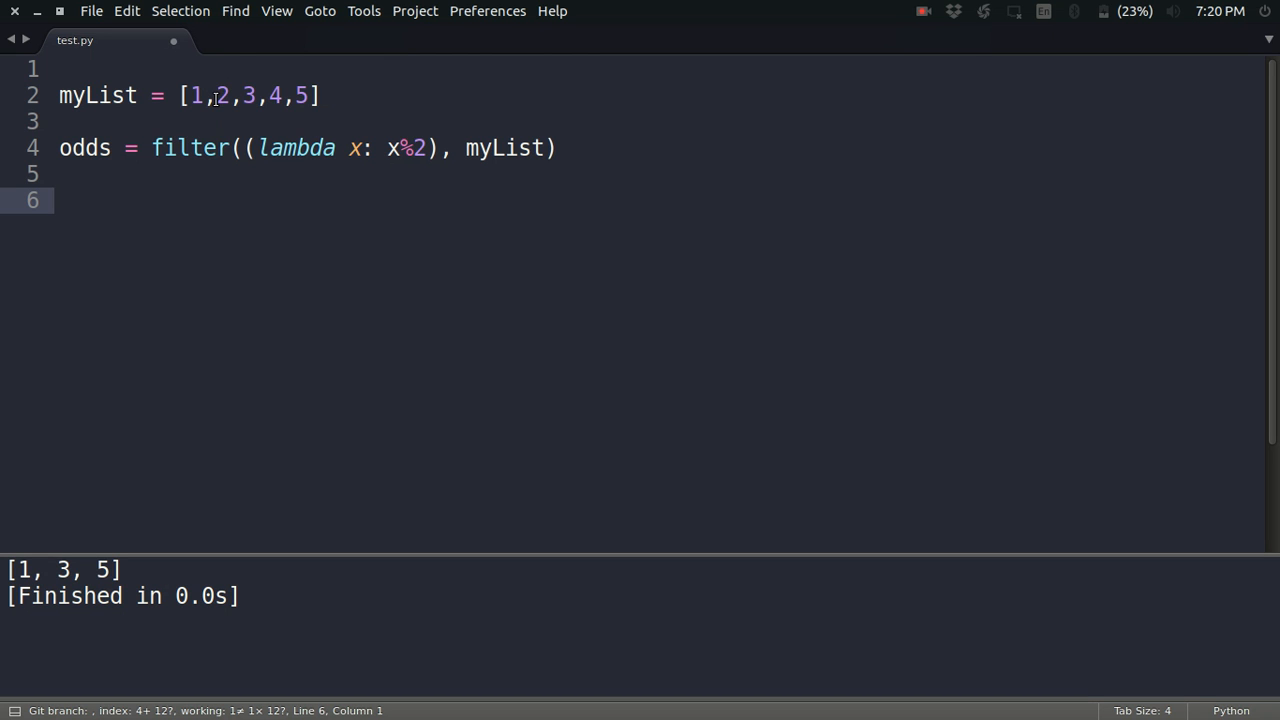
- Change myList to hold 1,-2,3,-4,5 by negating 2 and 4
type("-")
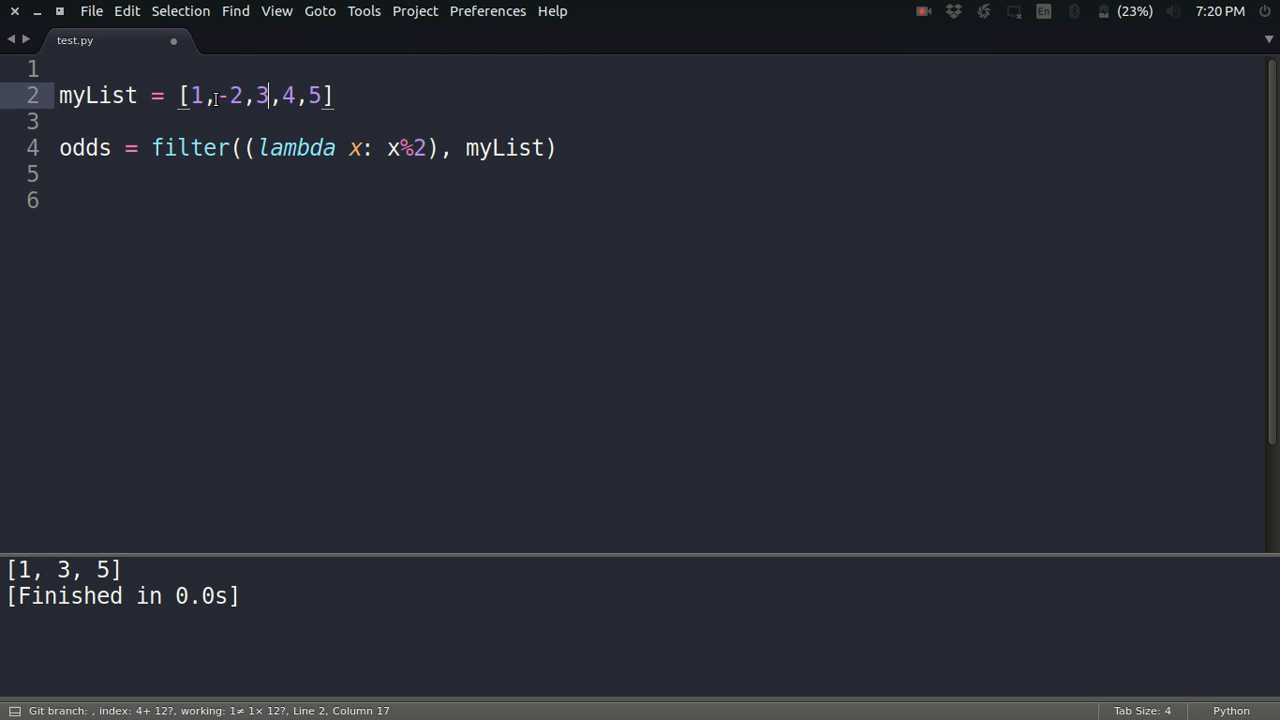
type("-")
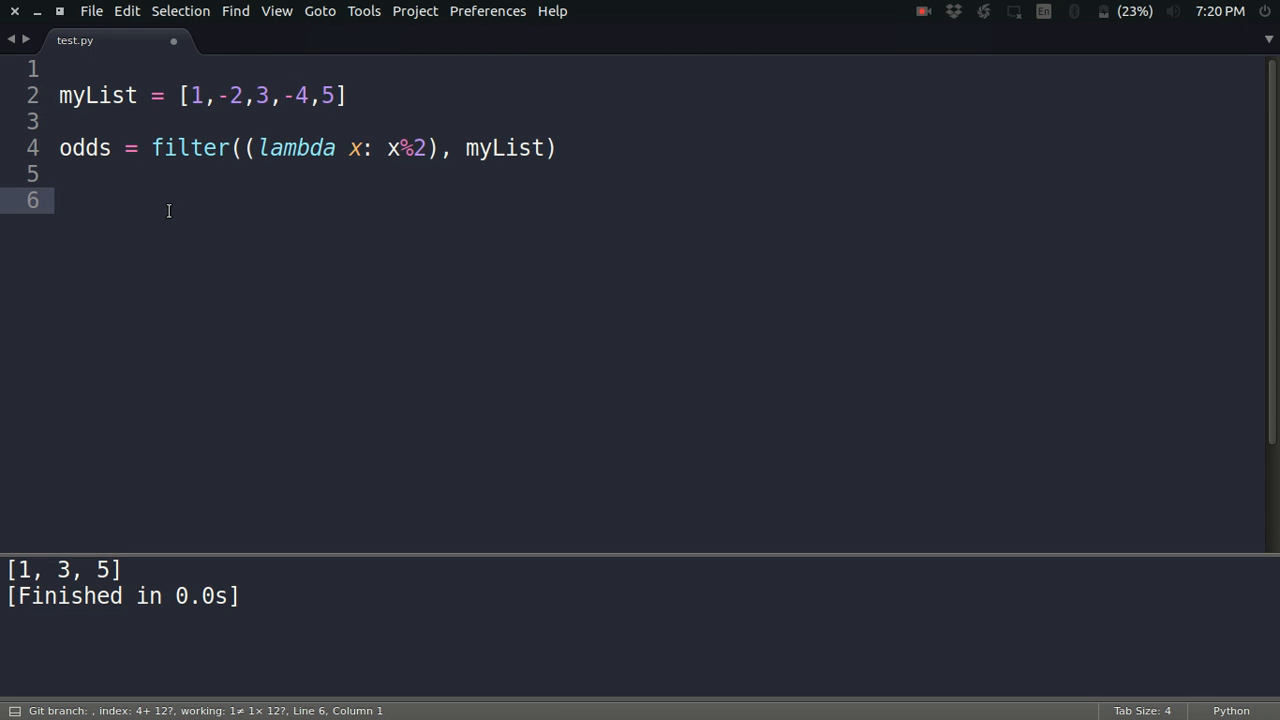
- Add pos = filter((lambda x: x>0), myList) and save the file
type("pos =")
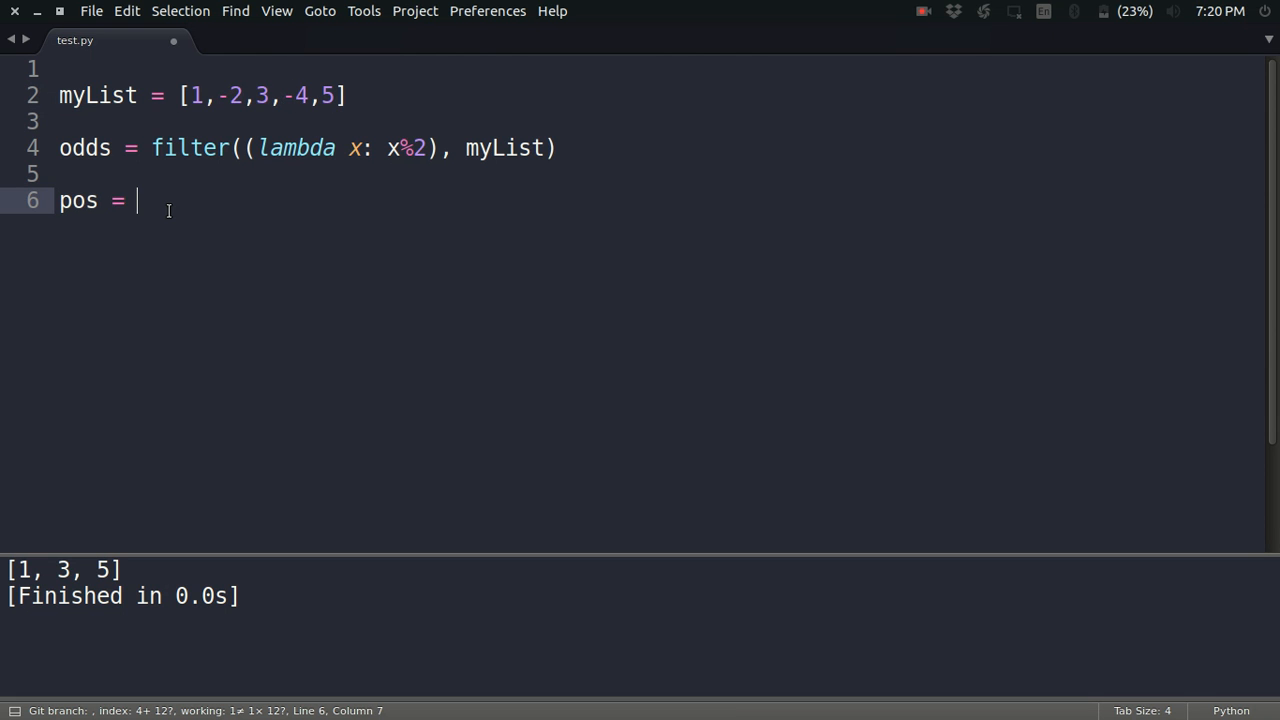
type("filter(")
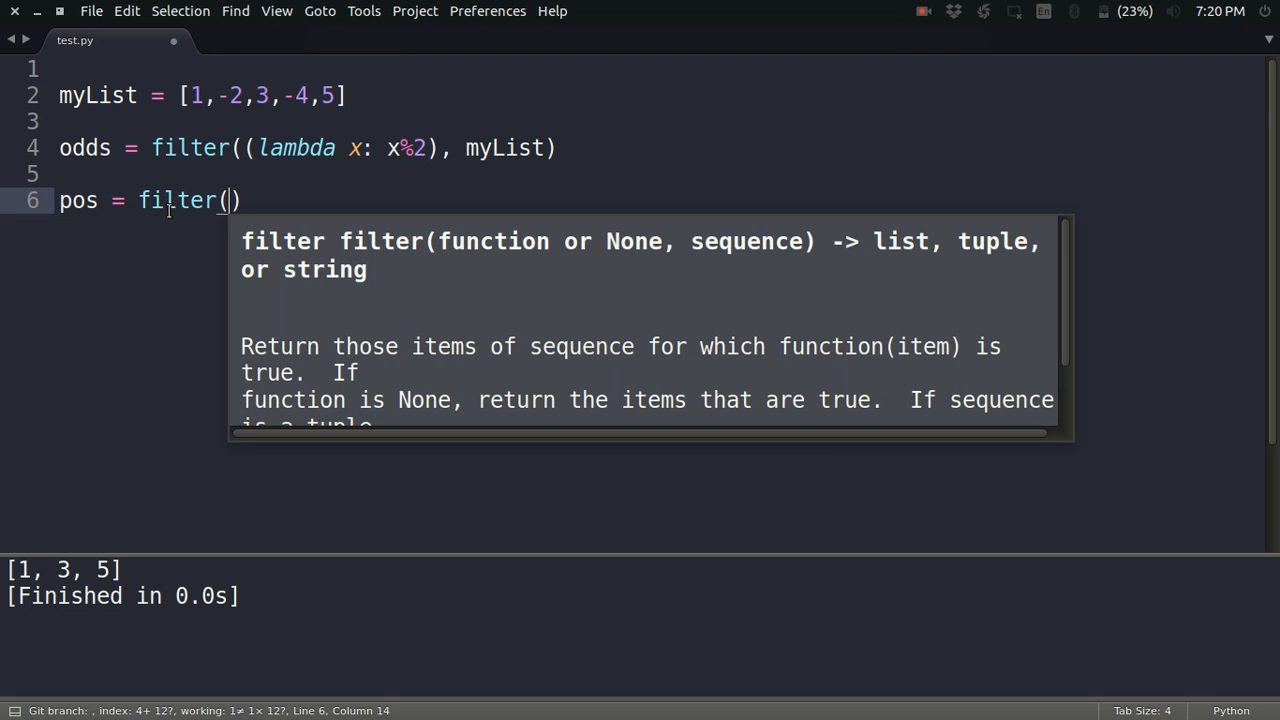
type("(lambda x:")
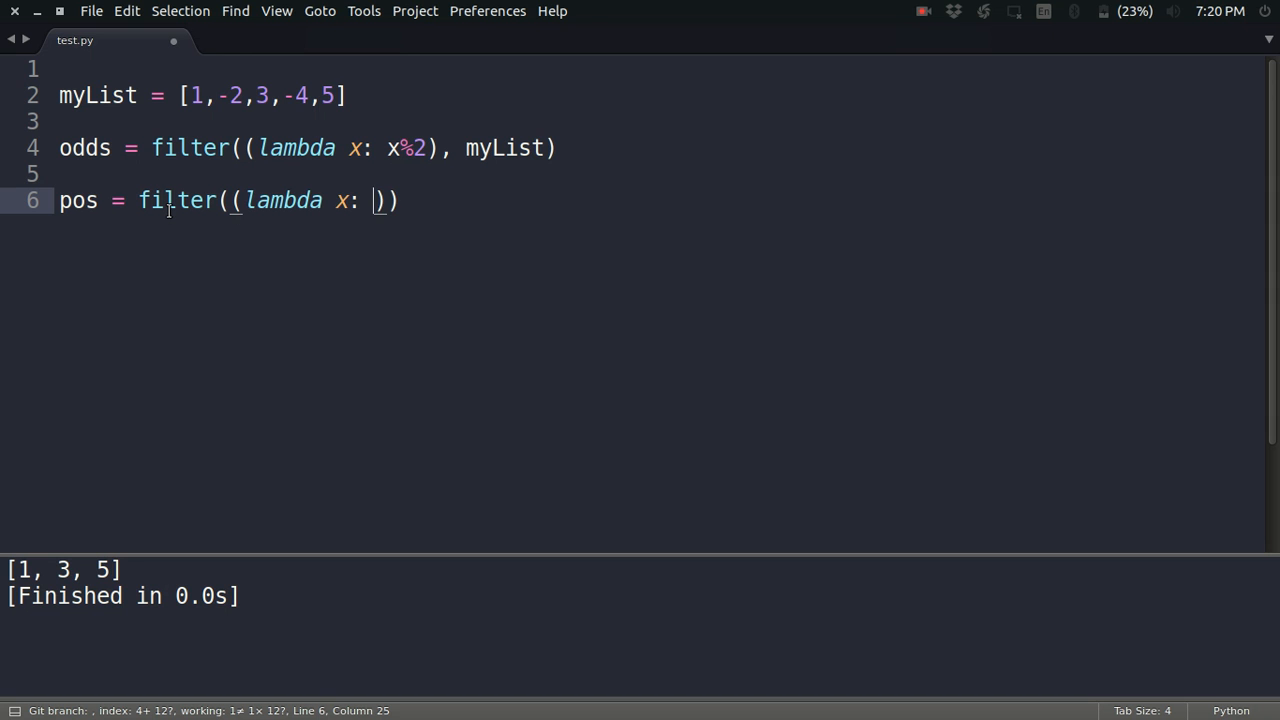
type("x")
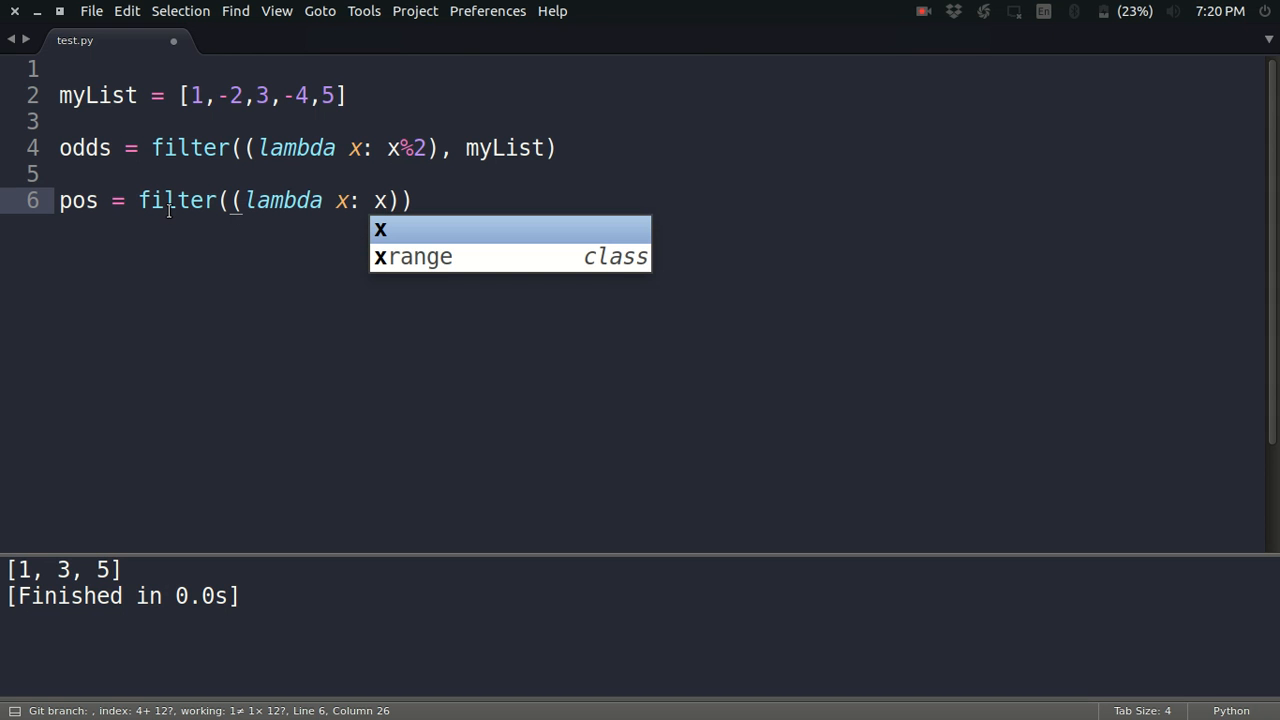
type(">")
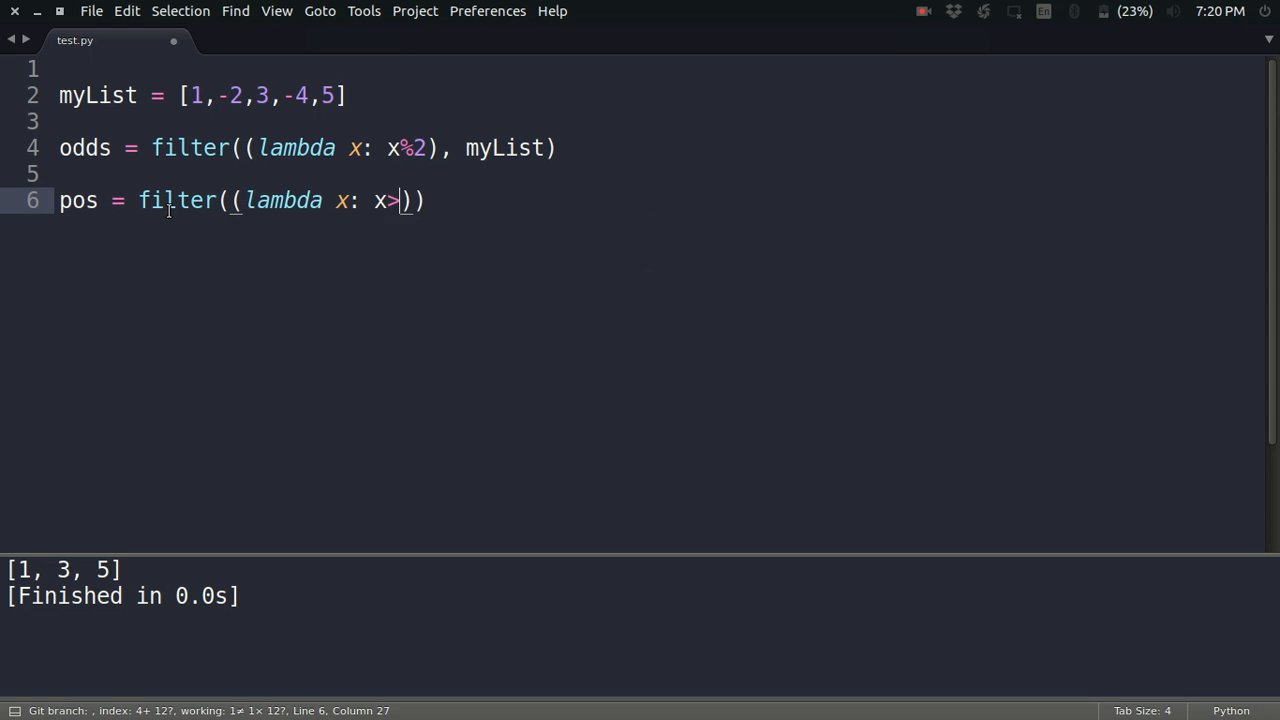
type("0),")
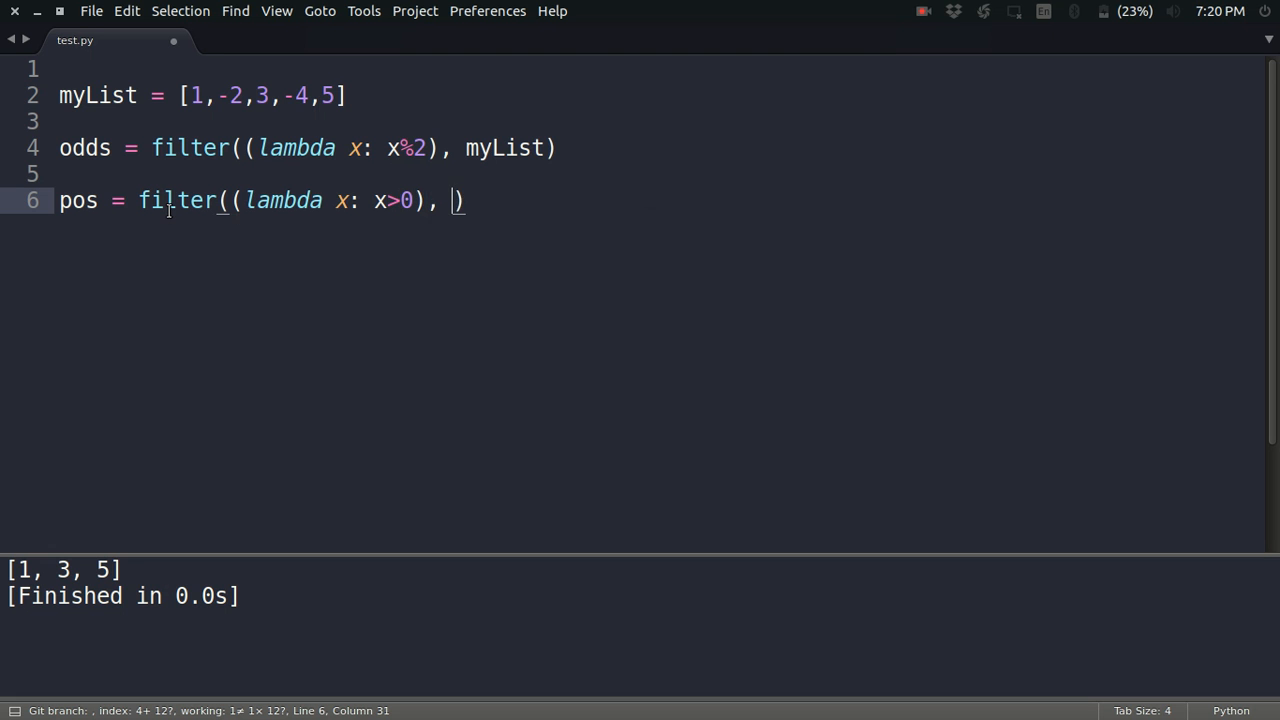
type("myList")
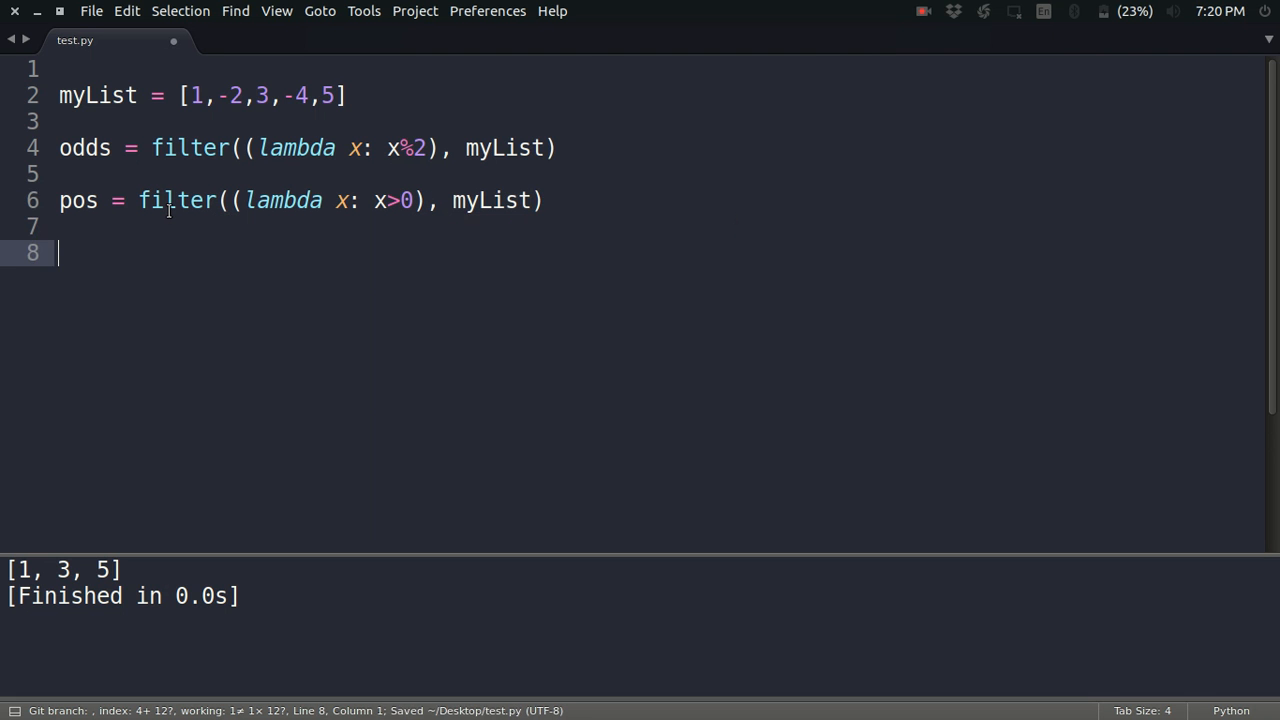
- Add print pos and build the script, output showing [1, 3, 5]
type("print pos")
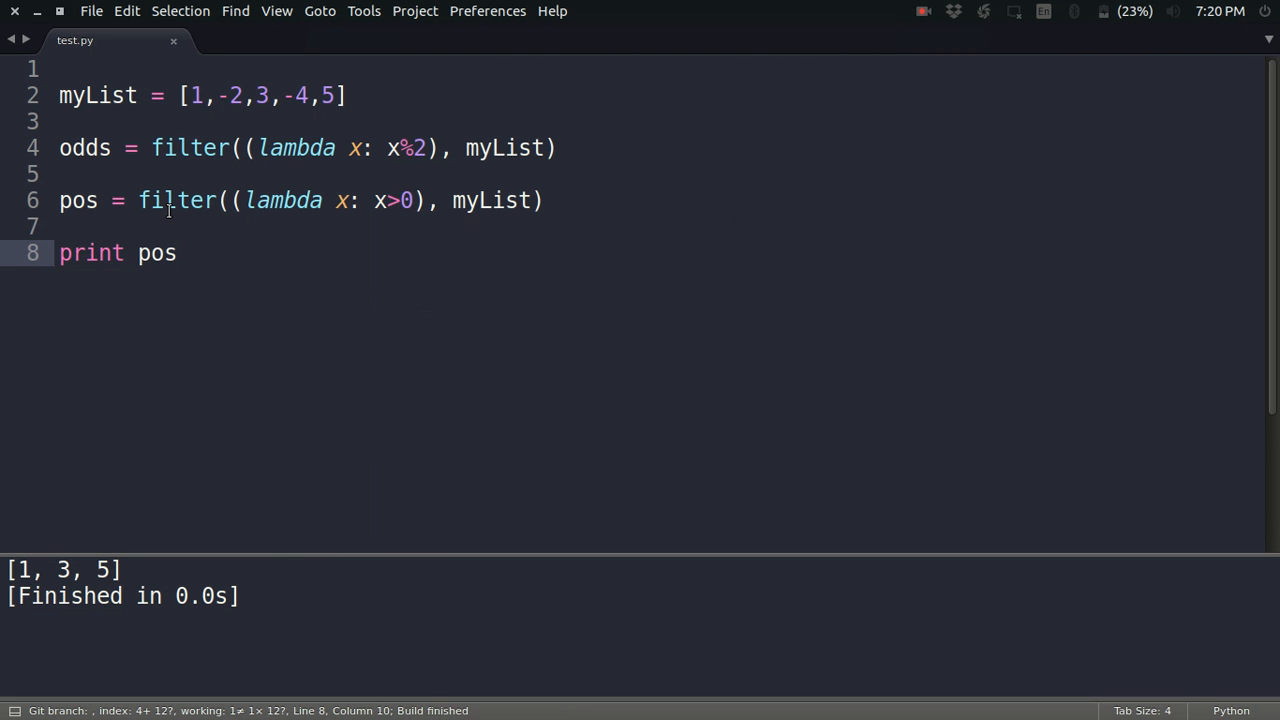
mouse_move(150, 504)
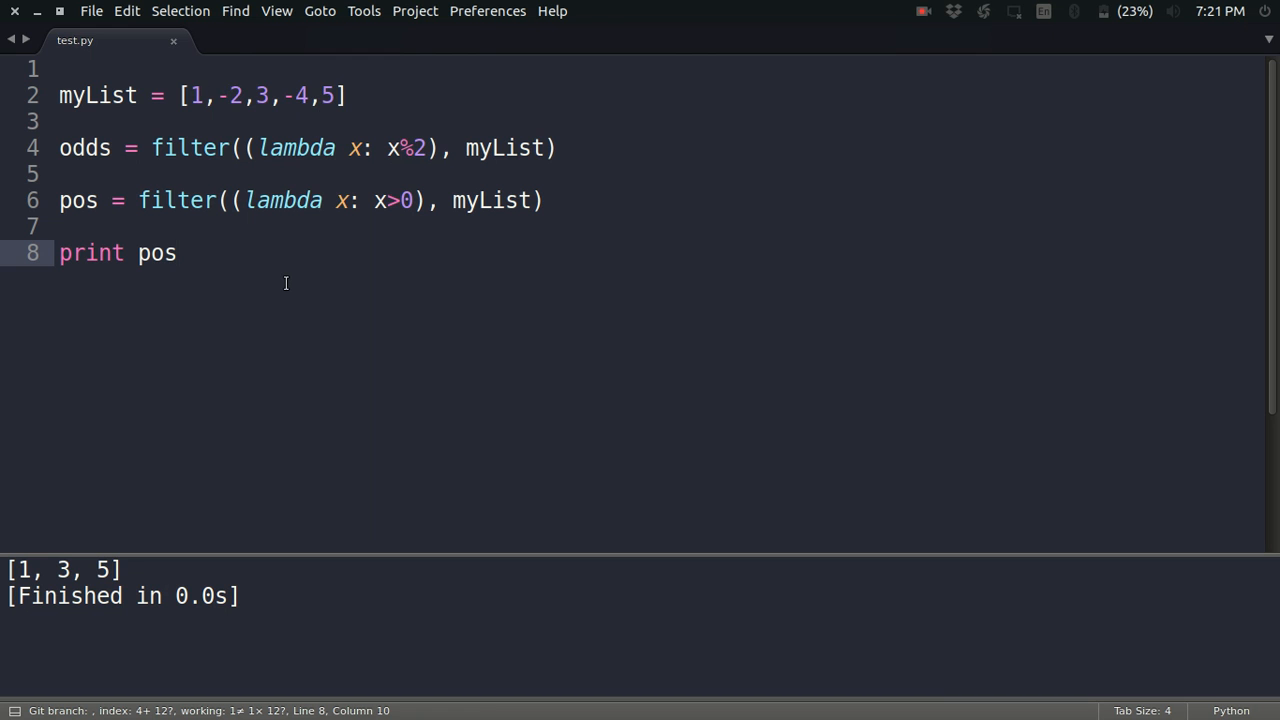
left_click(176, 252)
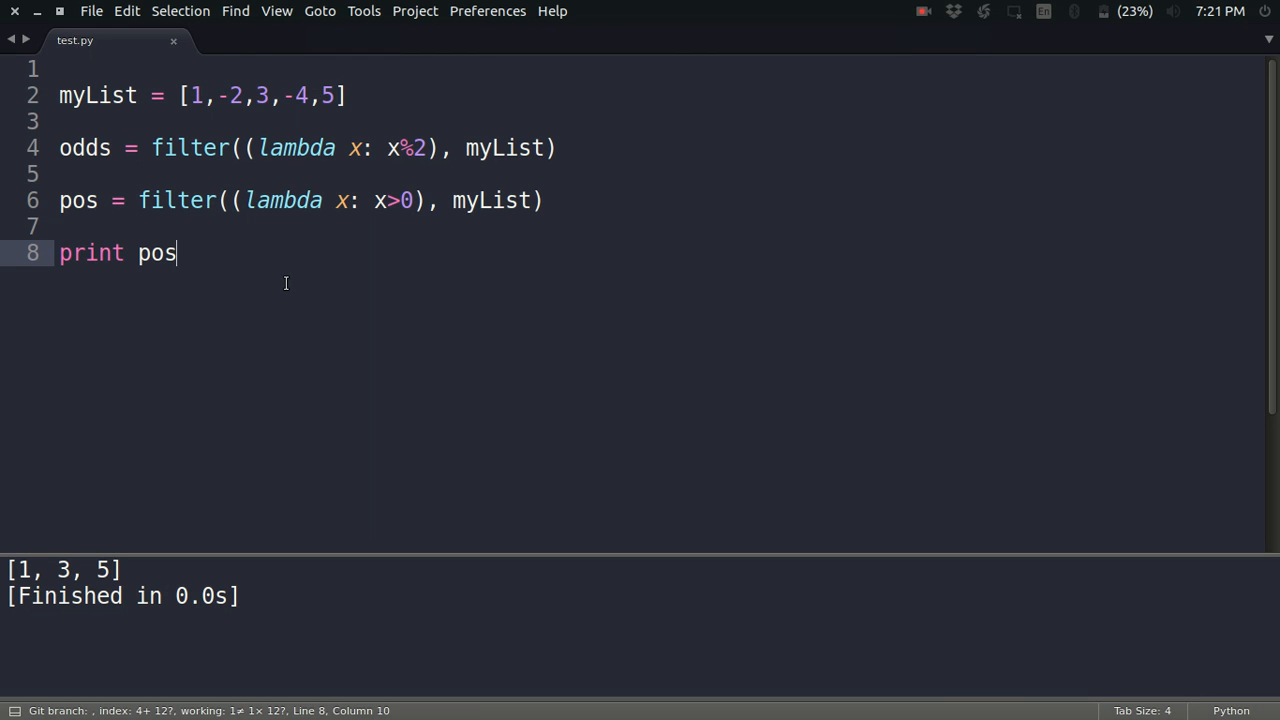